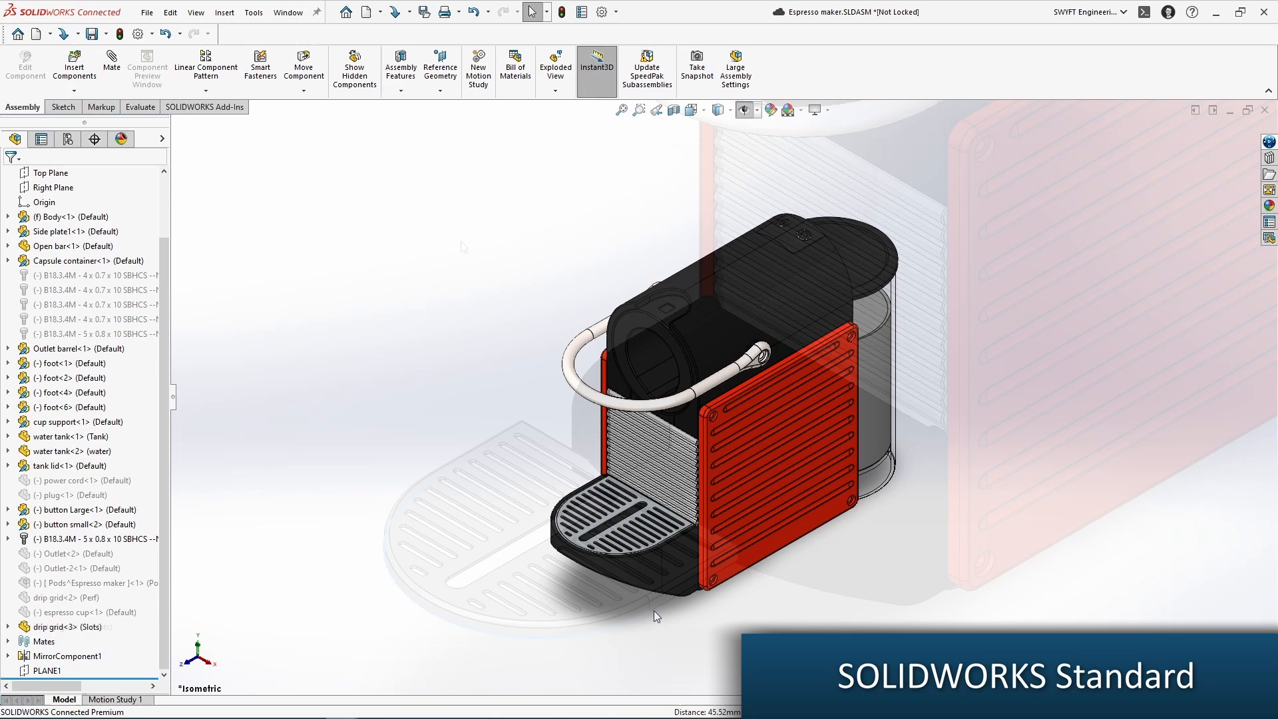
- Show the drip grid part with its 3DEXPERIENCE save and lifecycle actions listed beside it
click(147, 12)
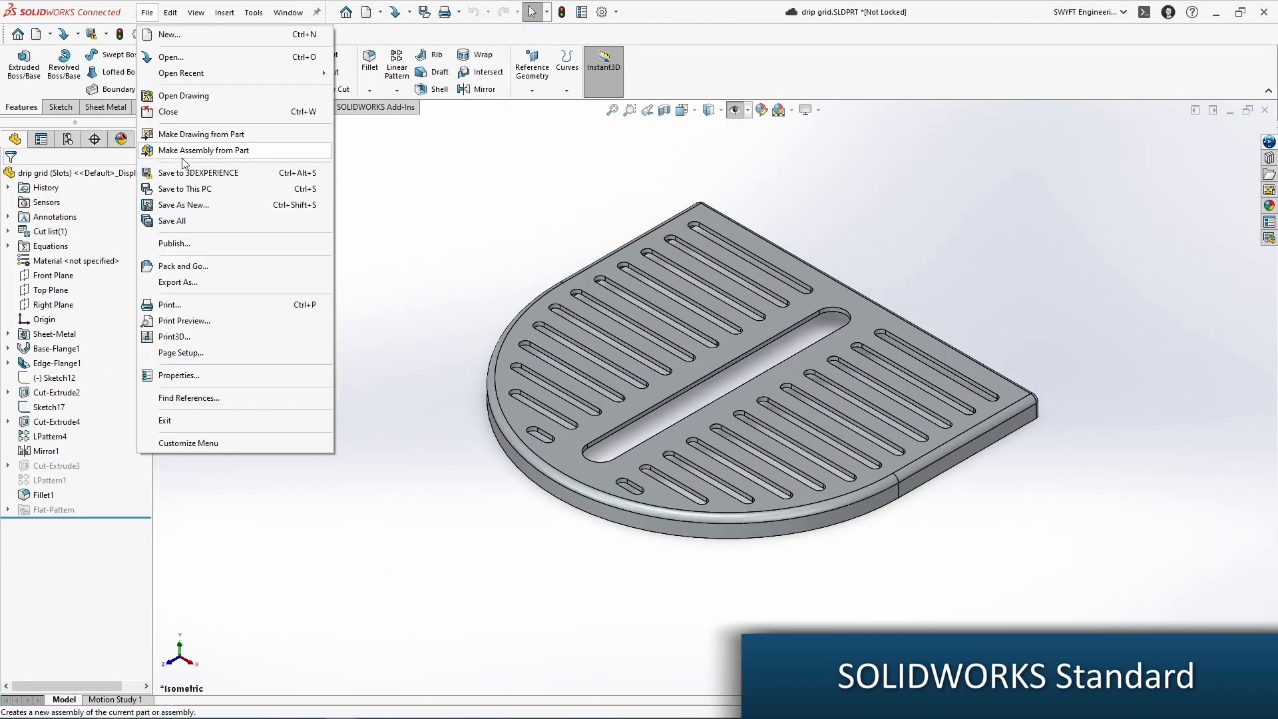
click(201, 134)
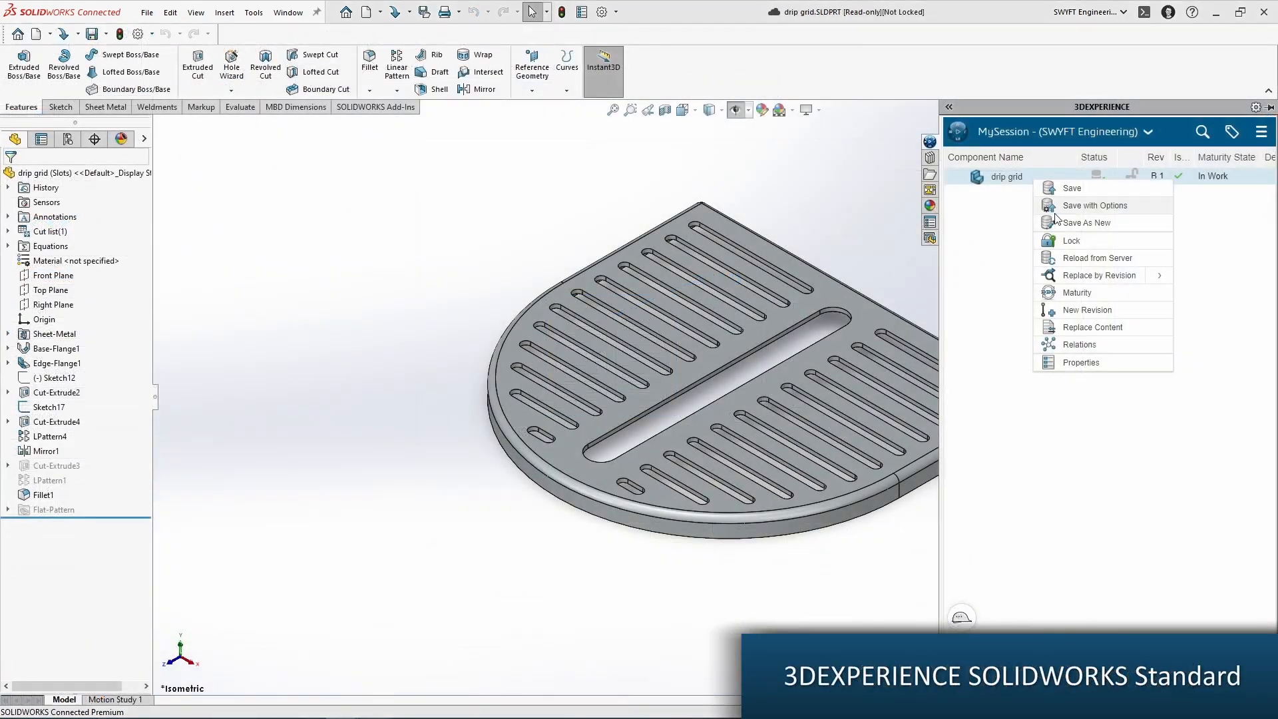
- Display the drip grid's Maturity lifecycle graph, In Work between Private and Frozen/Released
click(1102, 301)
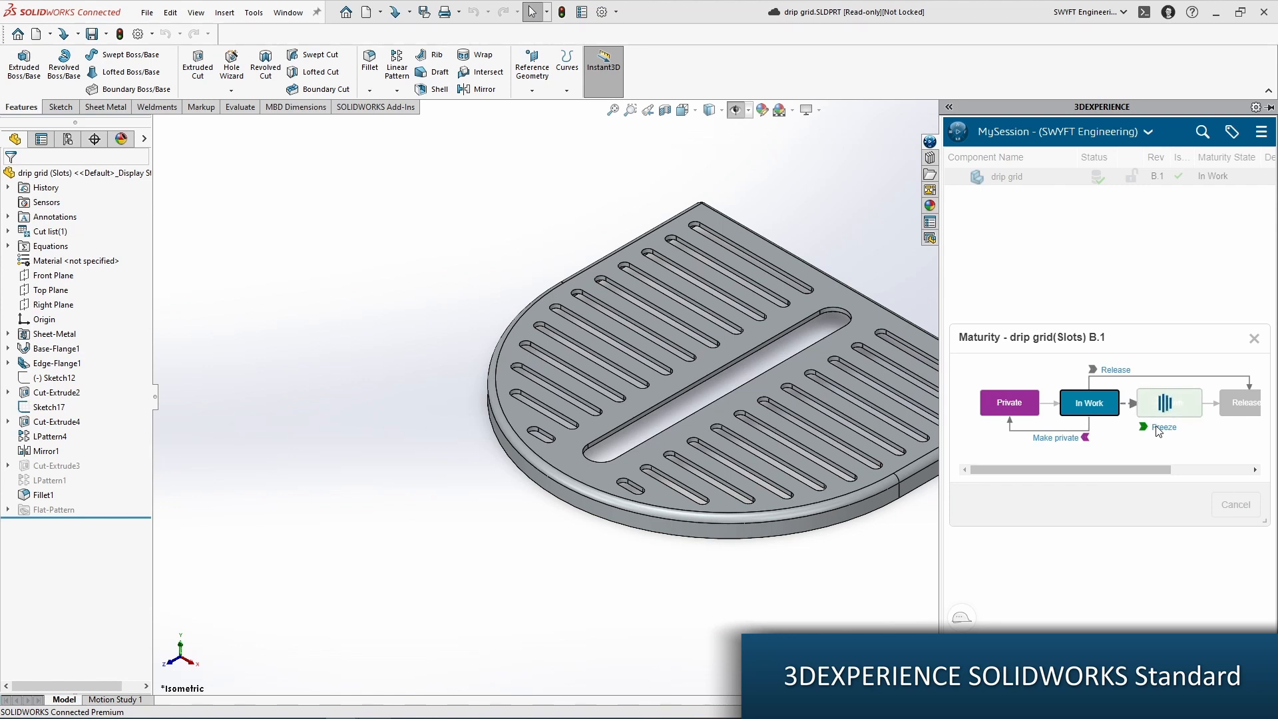
click(1169, 402)
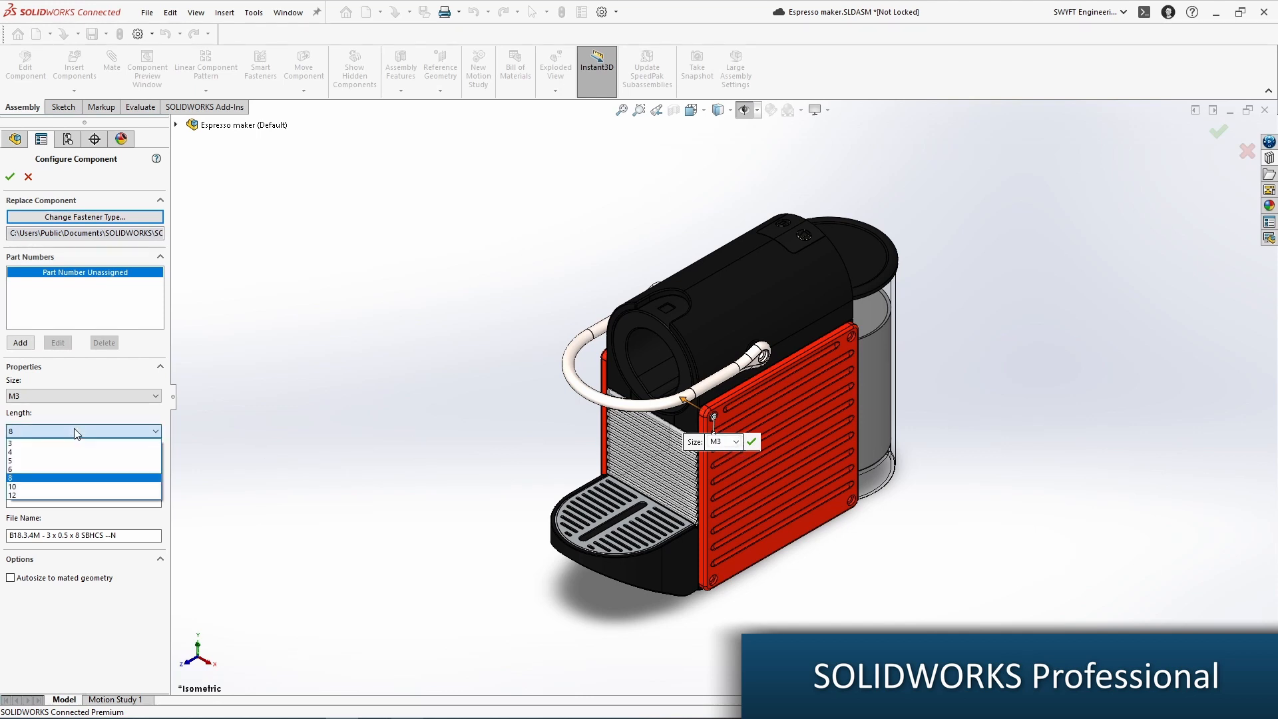
- Reconfigure the socket-head screw as size M3 with length 8 from the standard list
click(13, 487)
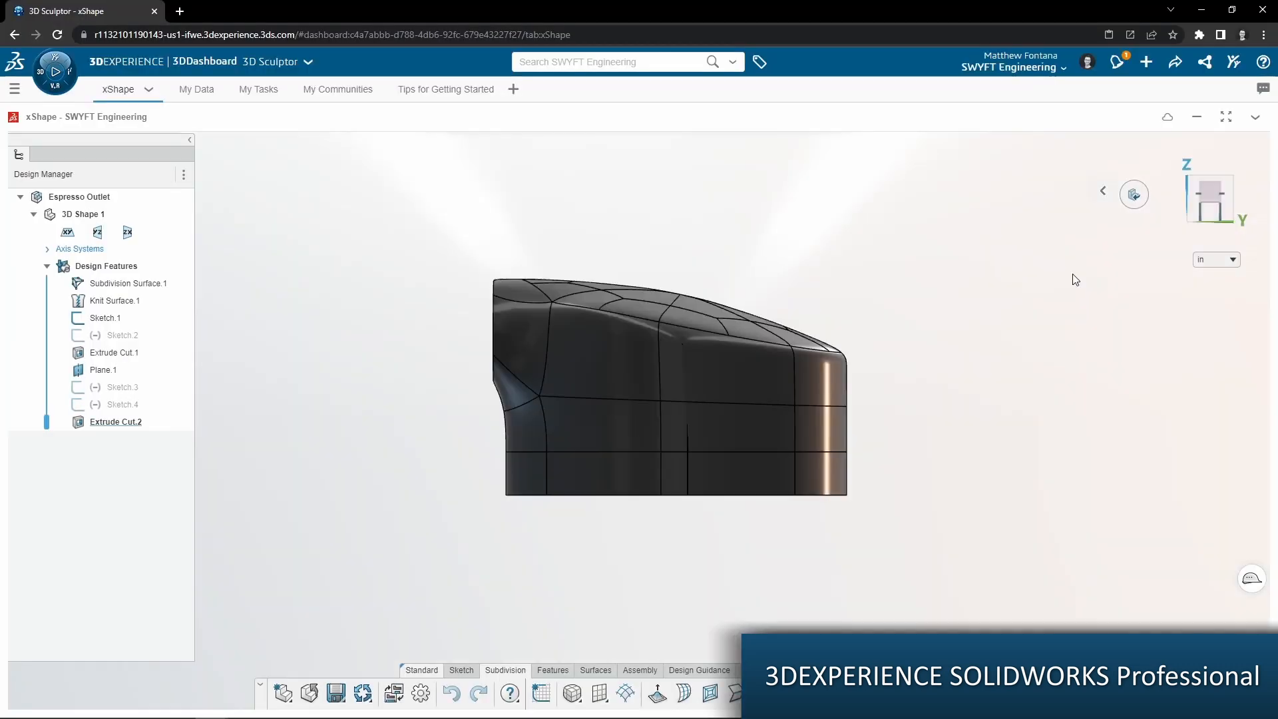
- Load the Espresso Outlet subdivision shape in browser-based xShape from the dashboard
double_click(131, 282)
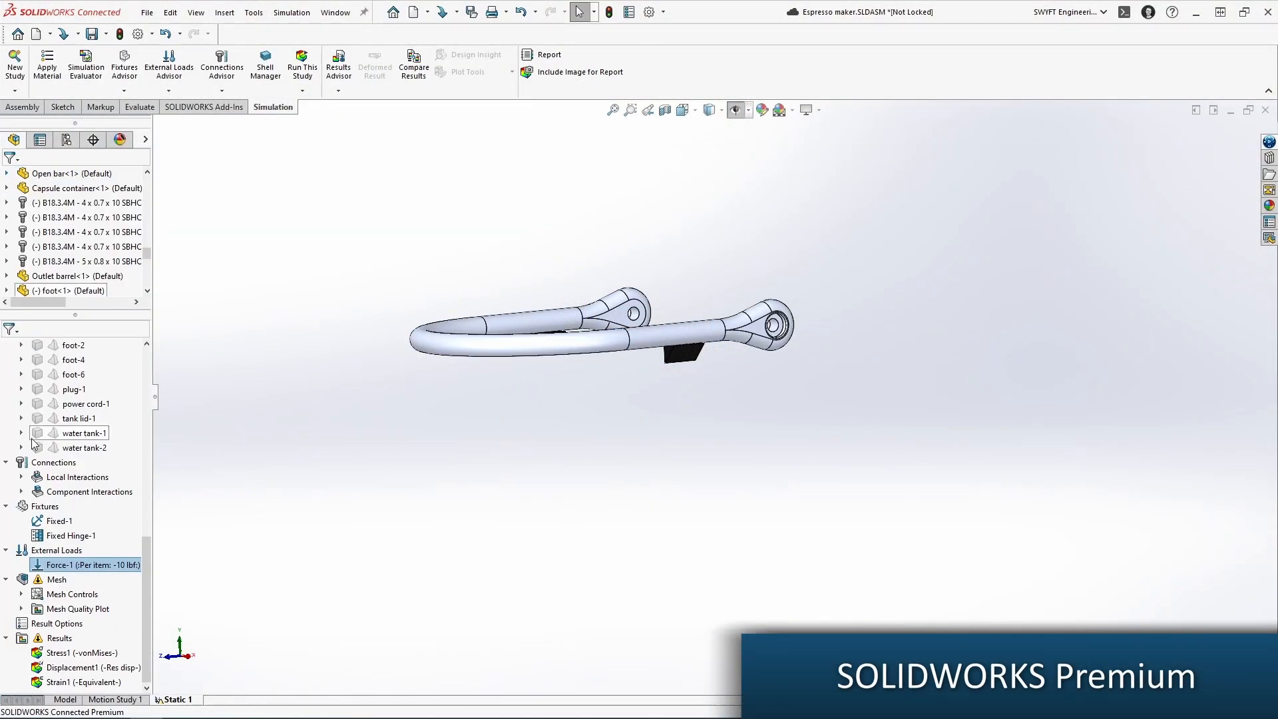
- Plot the Stress1 von Mises result as a colour map over the handle bar
double_click(81, 653)
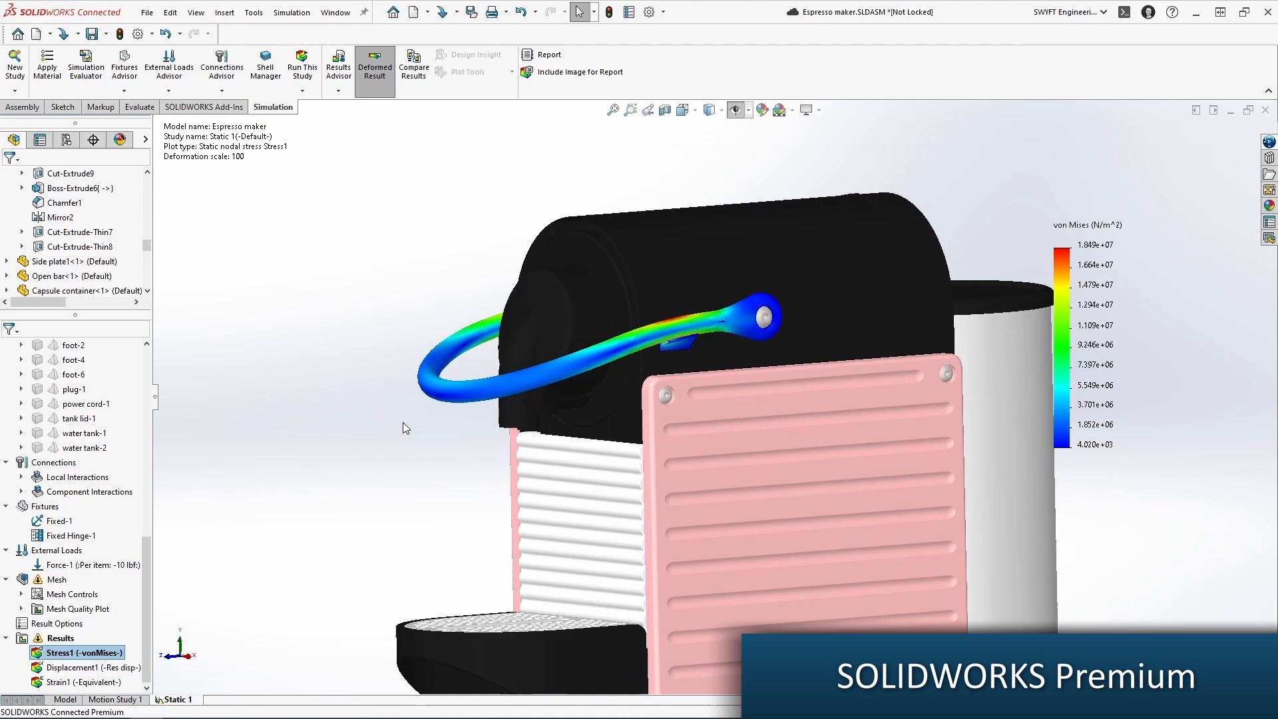